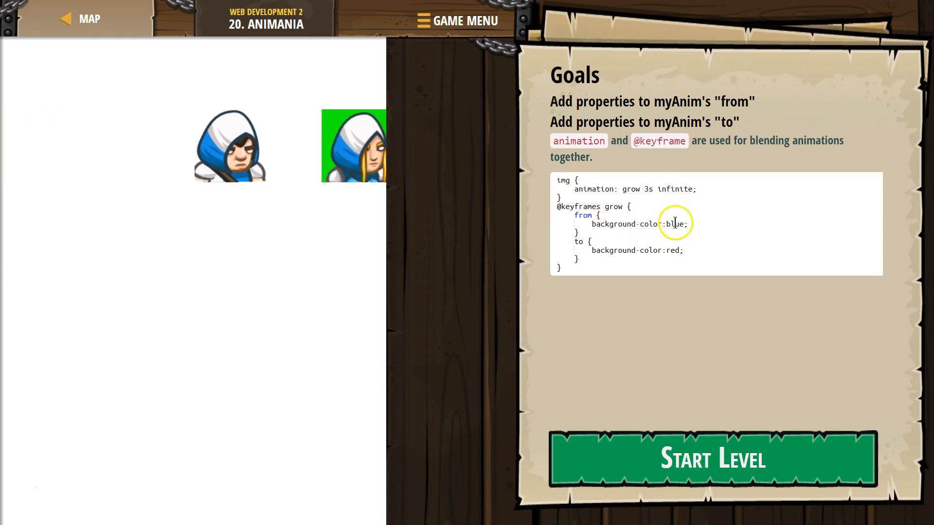
Step: Start the Animania level to reach the empty myAnim from and to keyframes
left_click(712, 459)
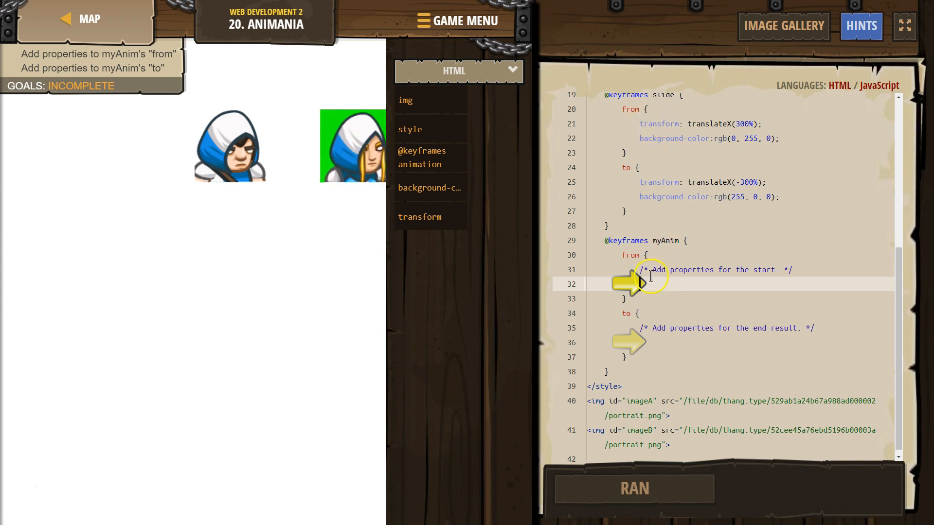
Step: Add transform: translateY(200%) to myAnim's from block
left_click(652, 277)
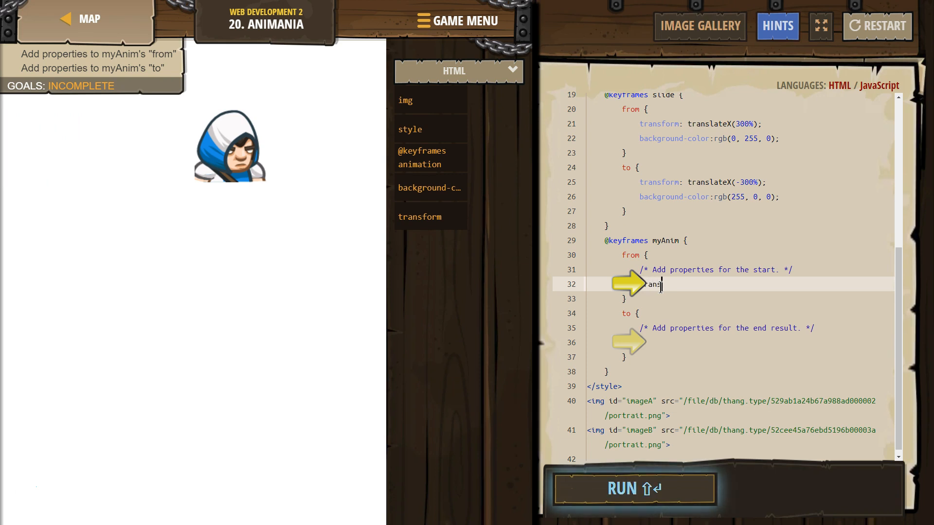
type("transform:")
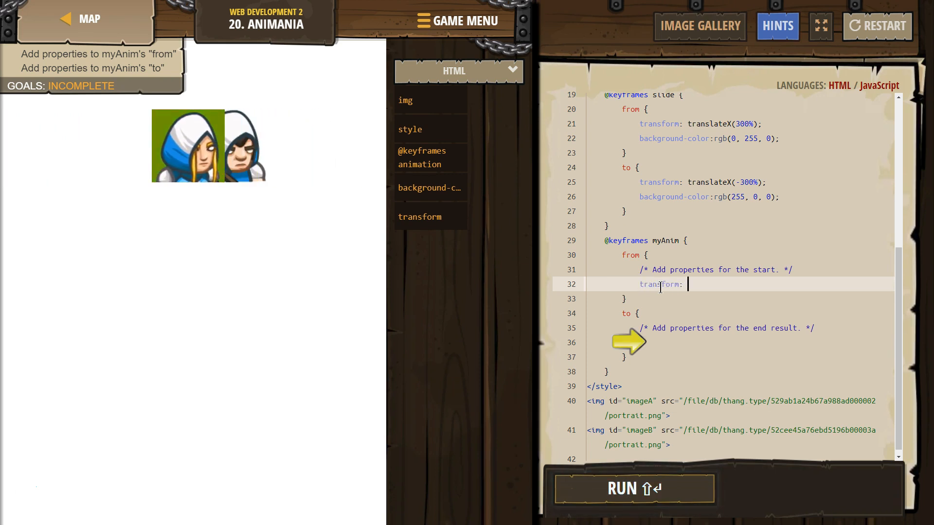
type("translateY(")
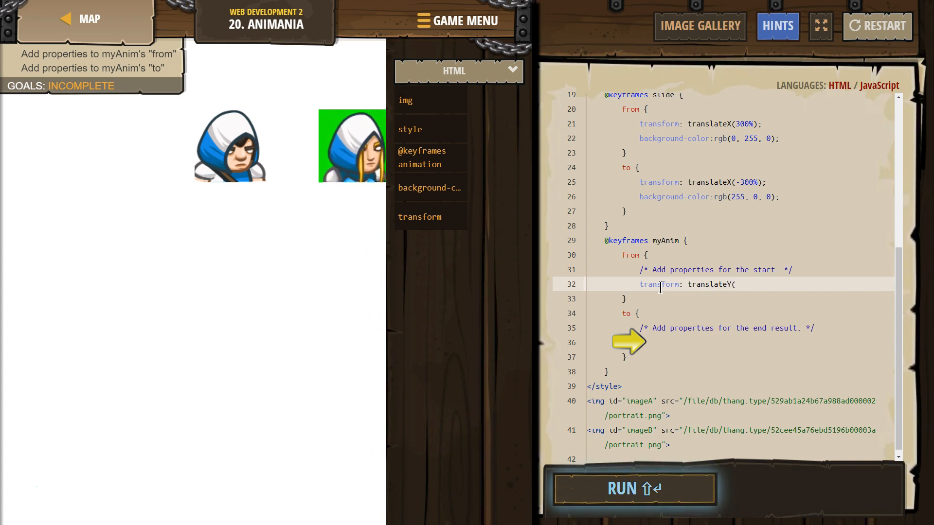
type("200%);")
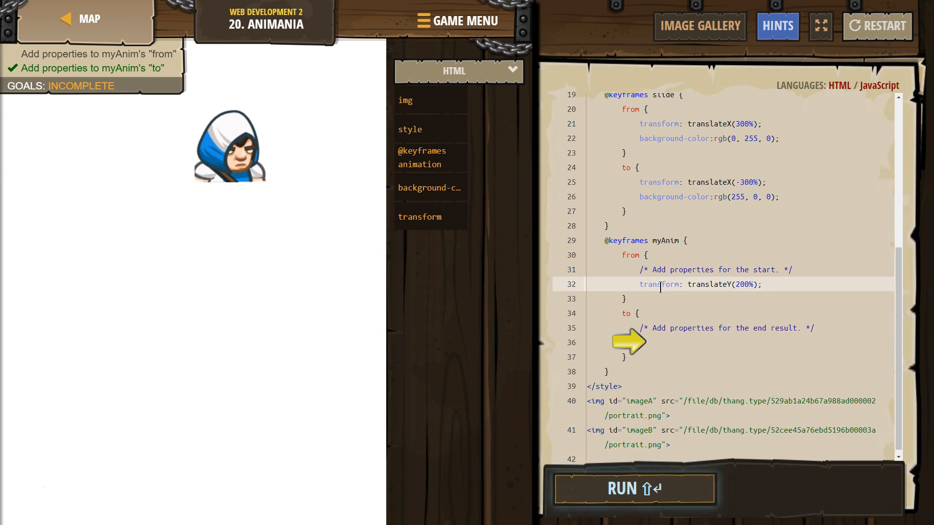
Step: Add background-color: "blue" on a new line in the from block
key("enter")
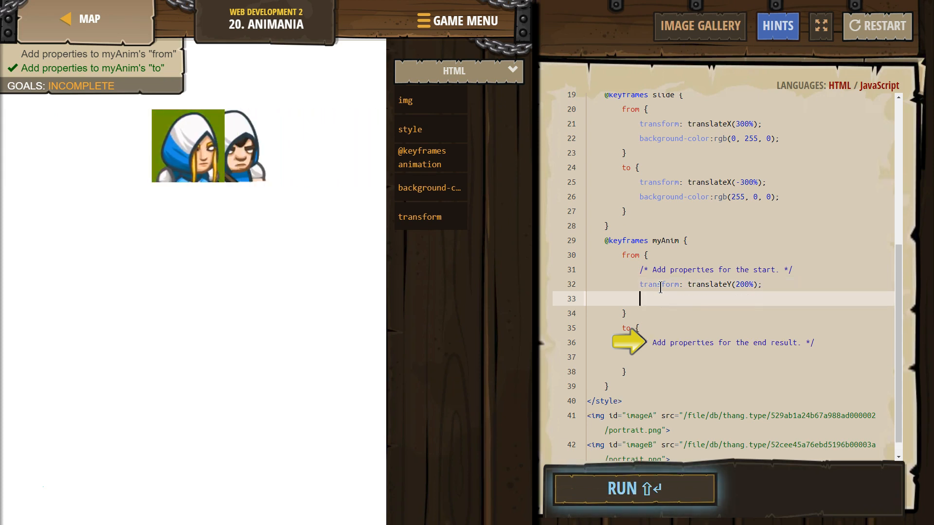
type("background")
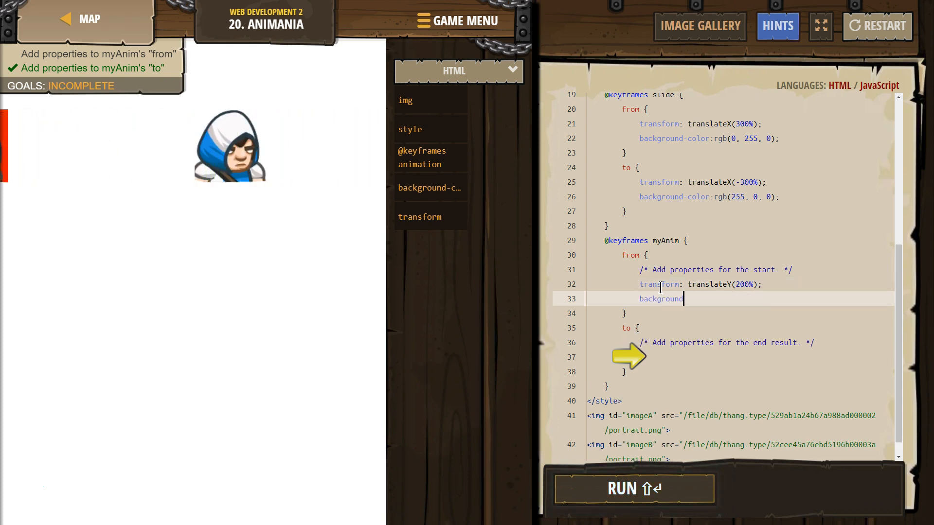
type("-color")
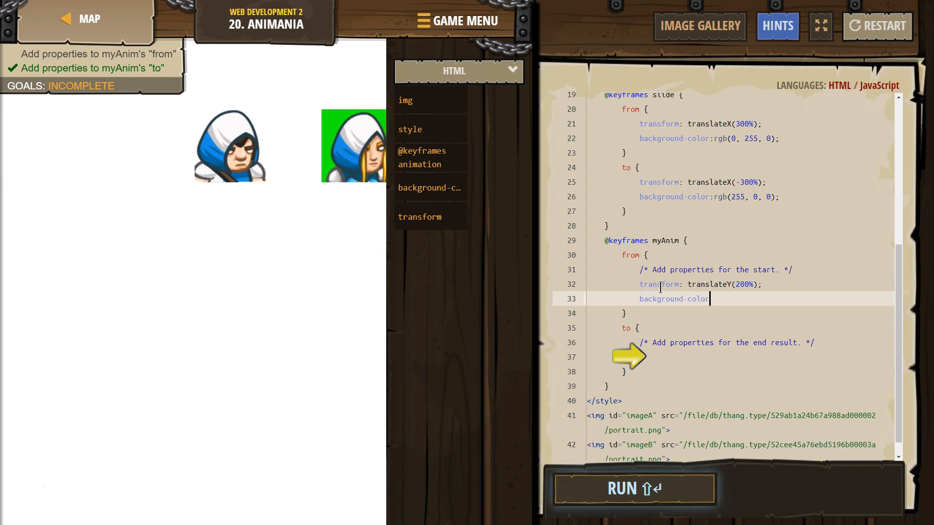
type(":")
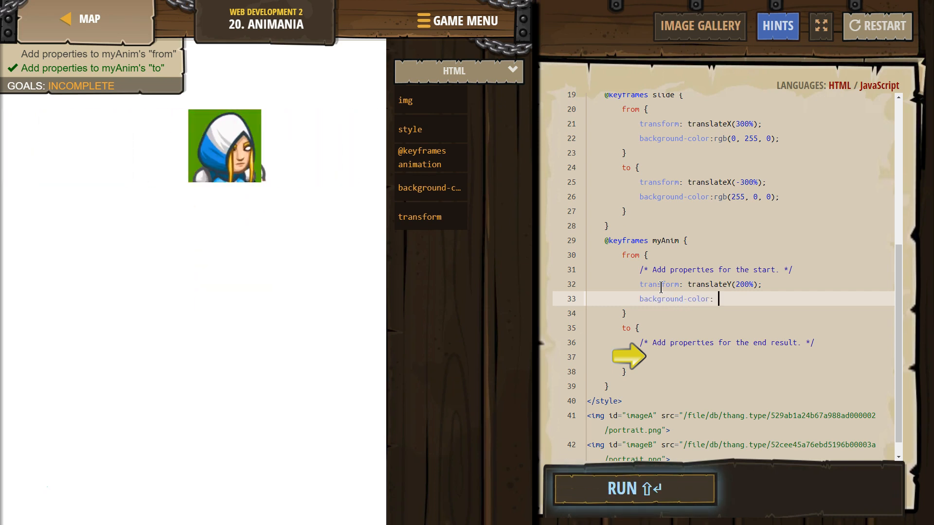
type("\"blue\";")
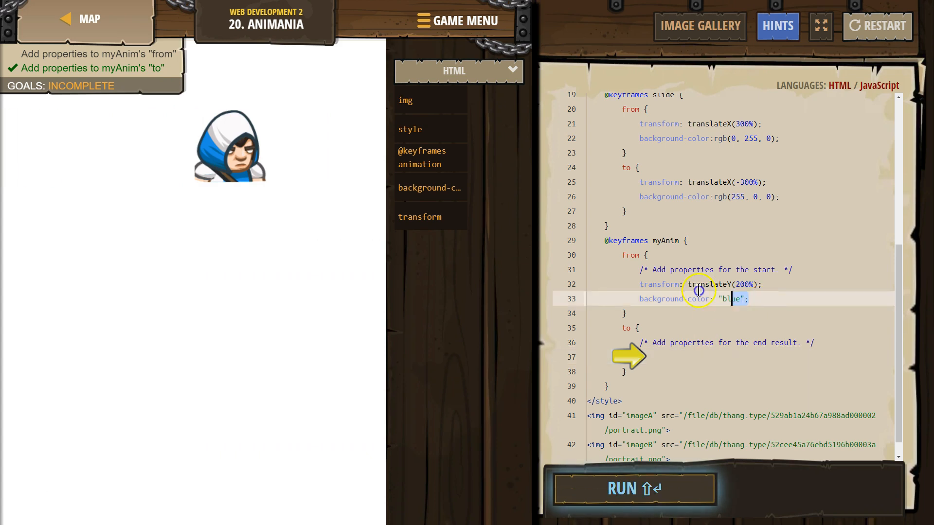
Step: Right-click in myAnim's to block, where translateY(-200%) and the red background go
right_click(685, 284)
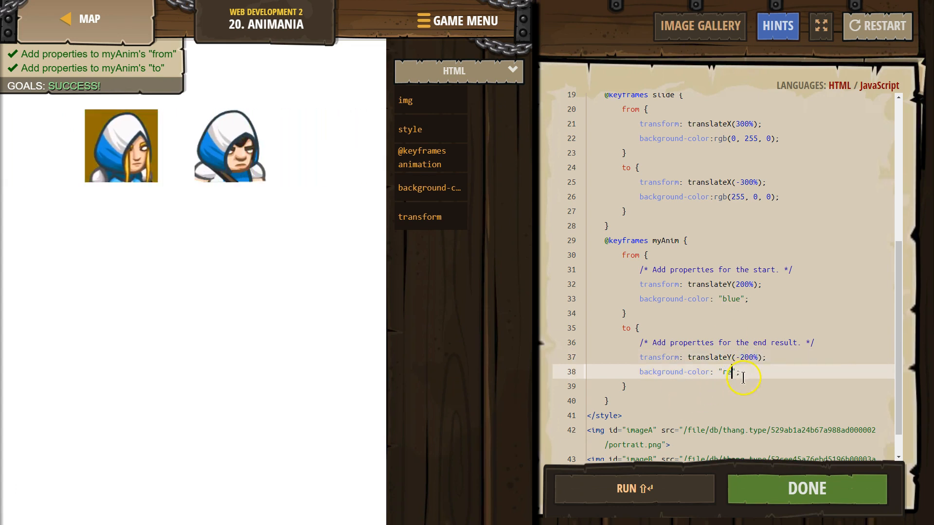
Step: Run the finished code repeatedly to preview the blue-to-red animation
left_click(633, 488)
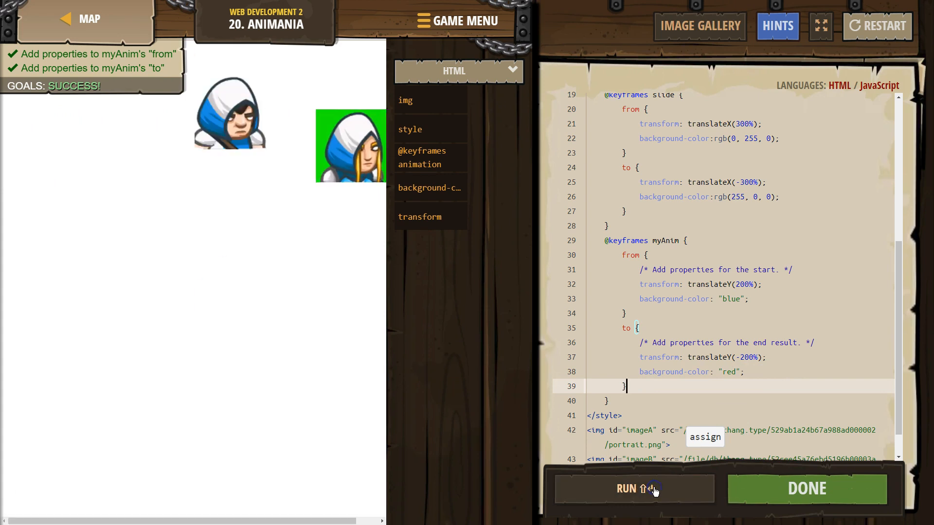
left_click(634, 489)
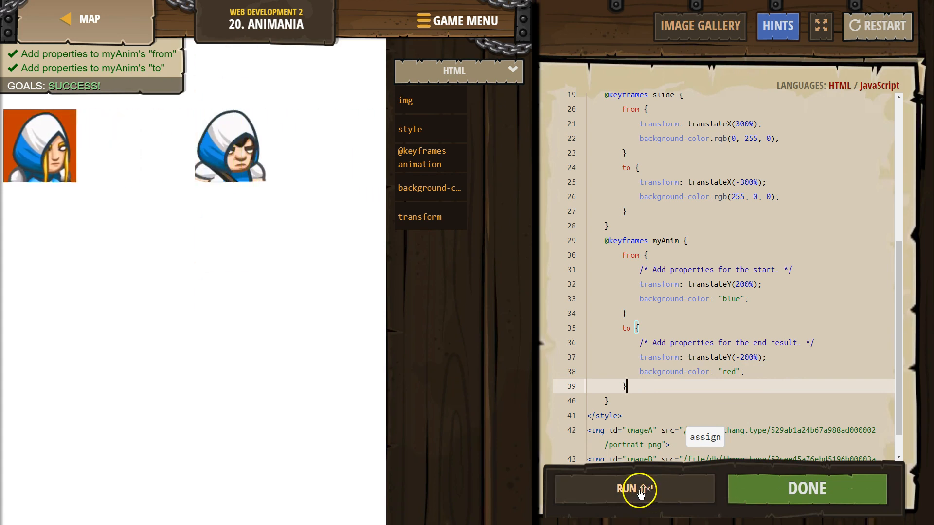
left_click(633, 489)
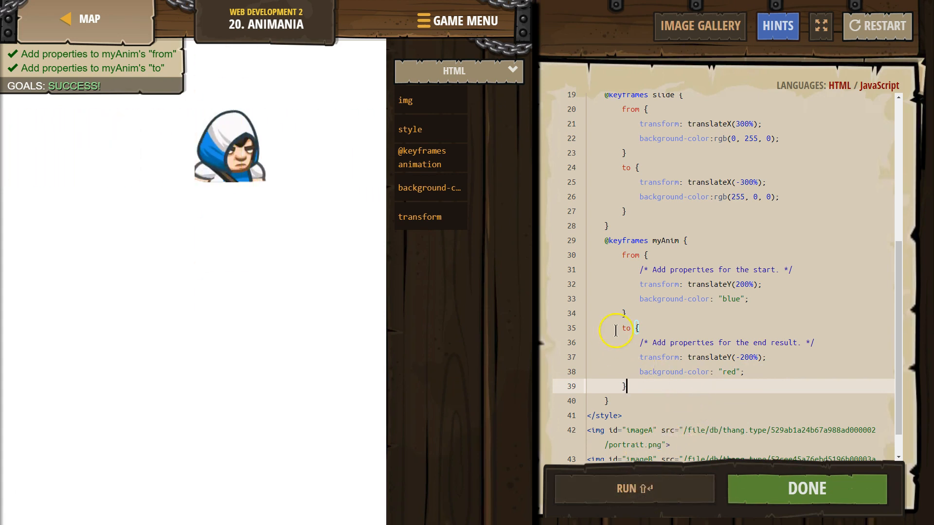